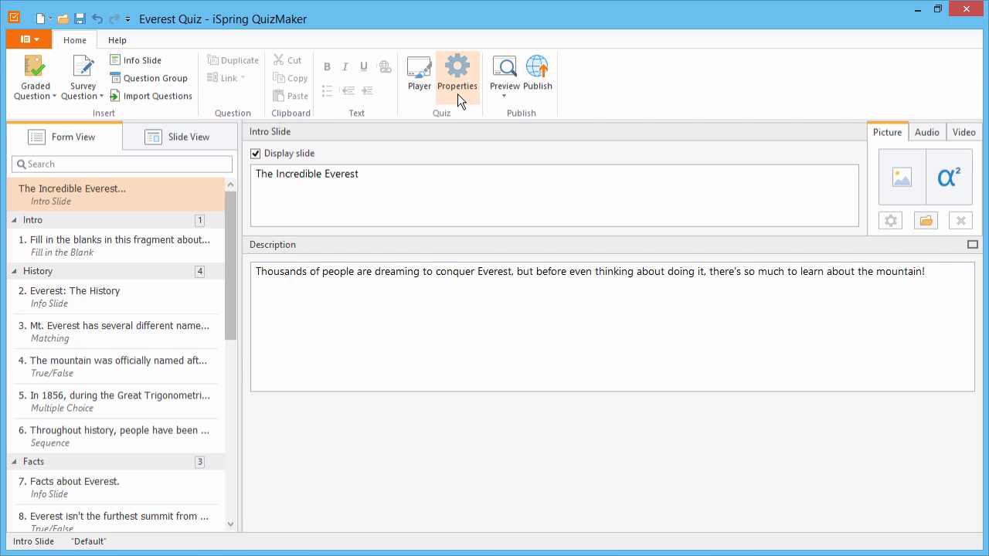
Open Quiz Properties and toggle 'Ask for user information' off and back on.
click(458, 74)
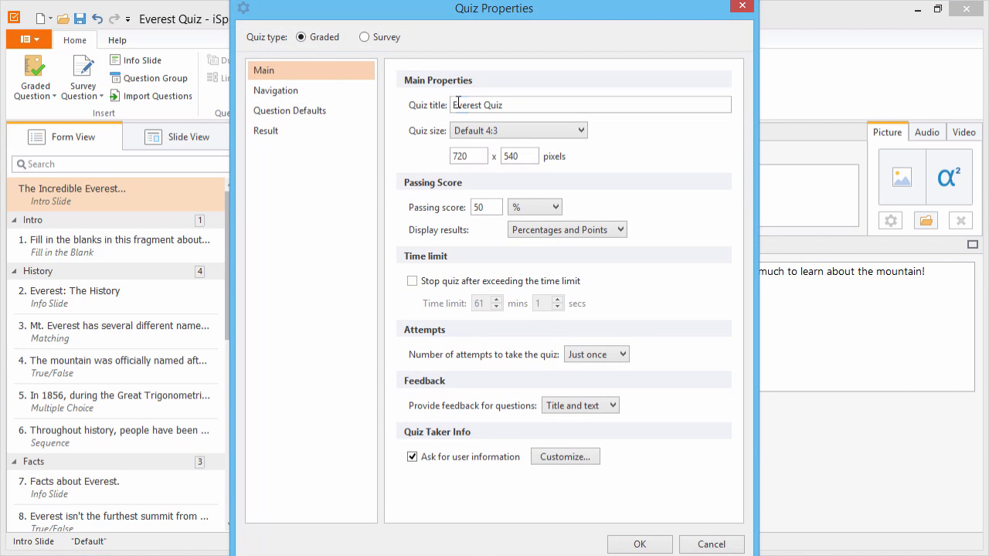
click(411, 457)
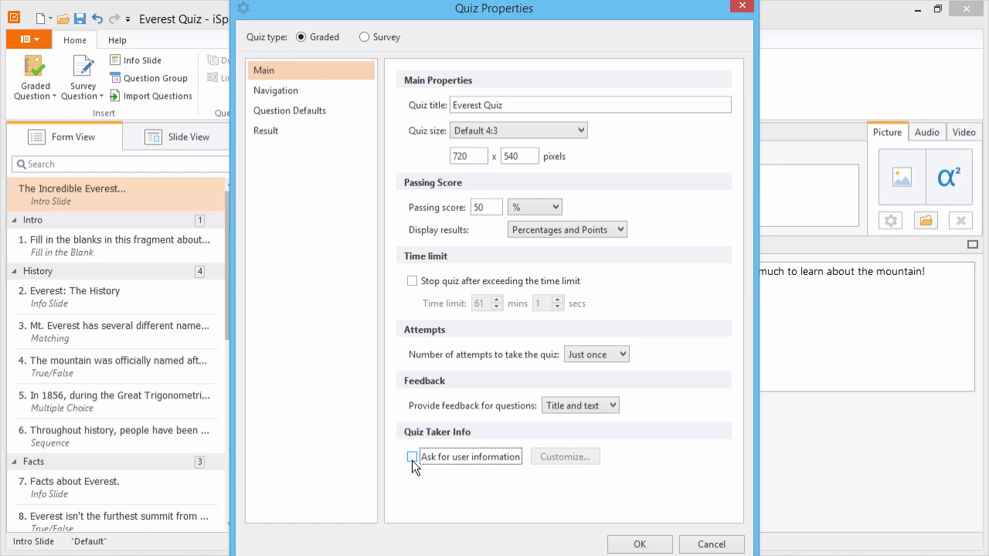
click(411, 458)
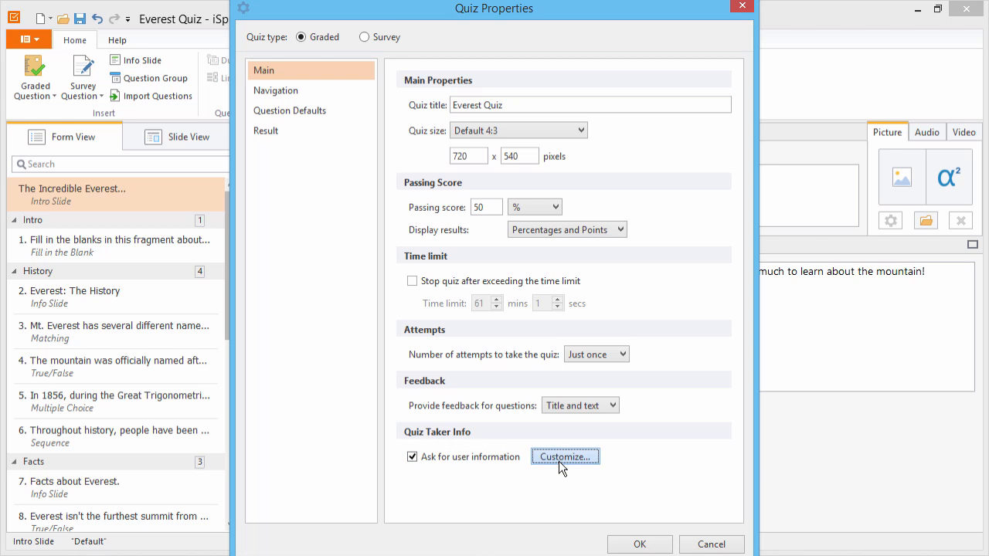
Customize the quiz taker form so Email is Mandatory and all other fields are not asked.
click(564, 458)
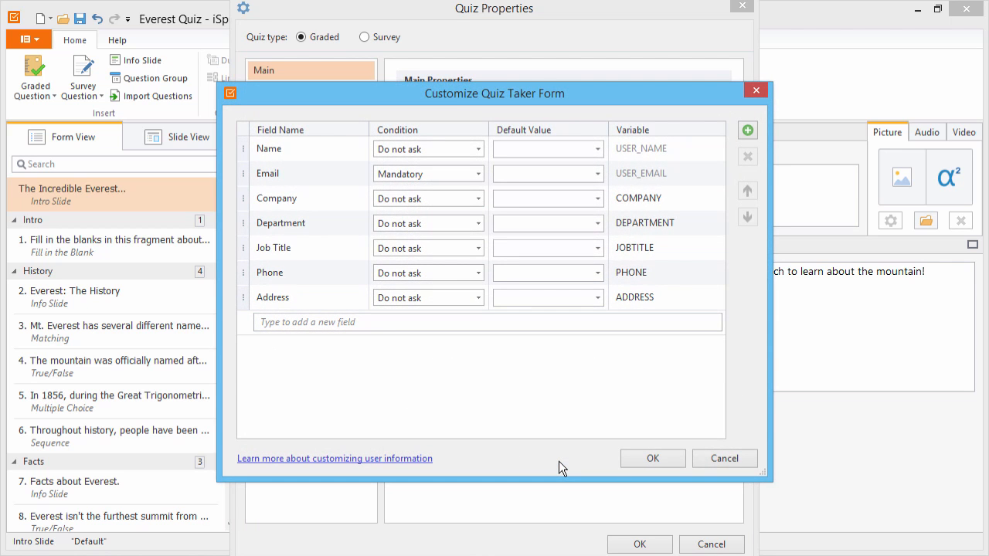
mouse_move(562, 459)
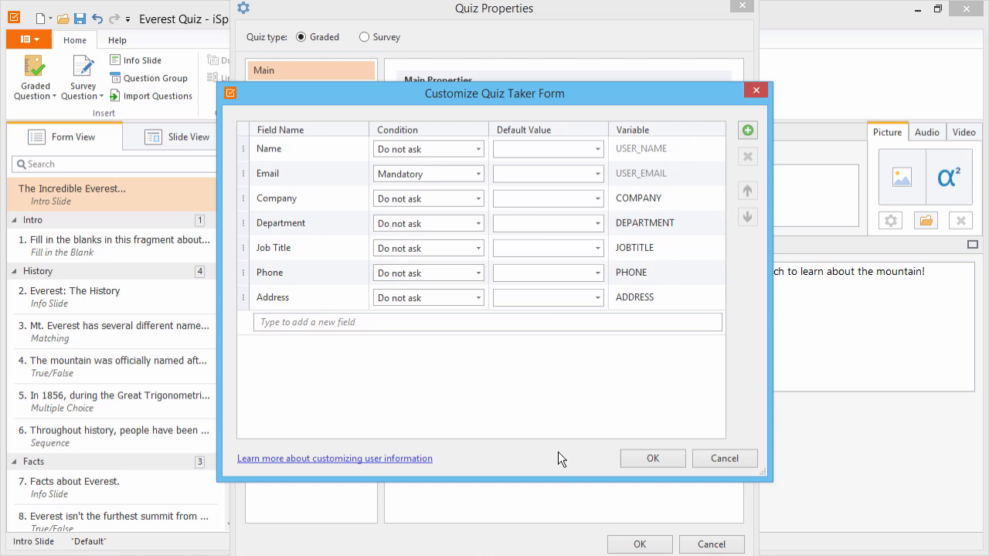
click(478, 173)
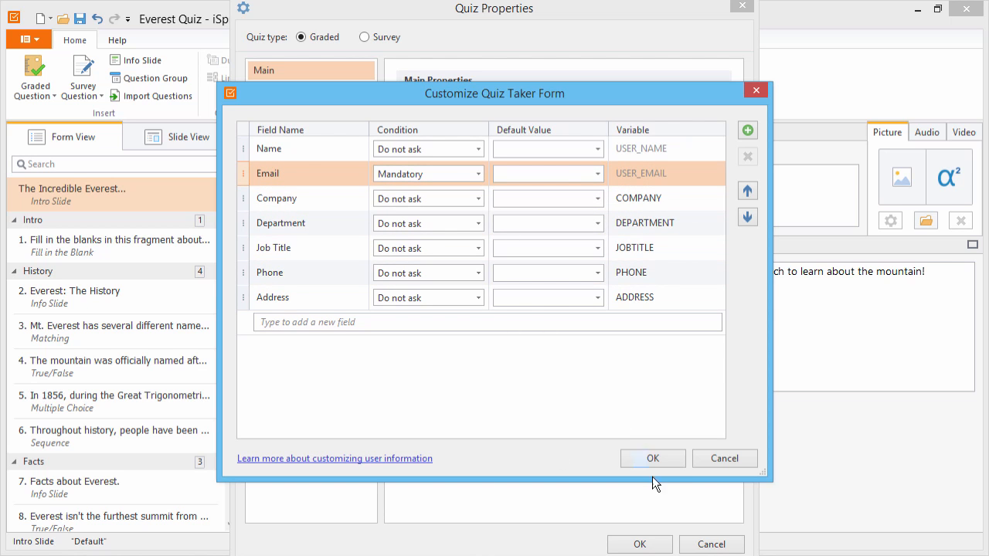
click(653, 458)
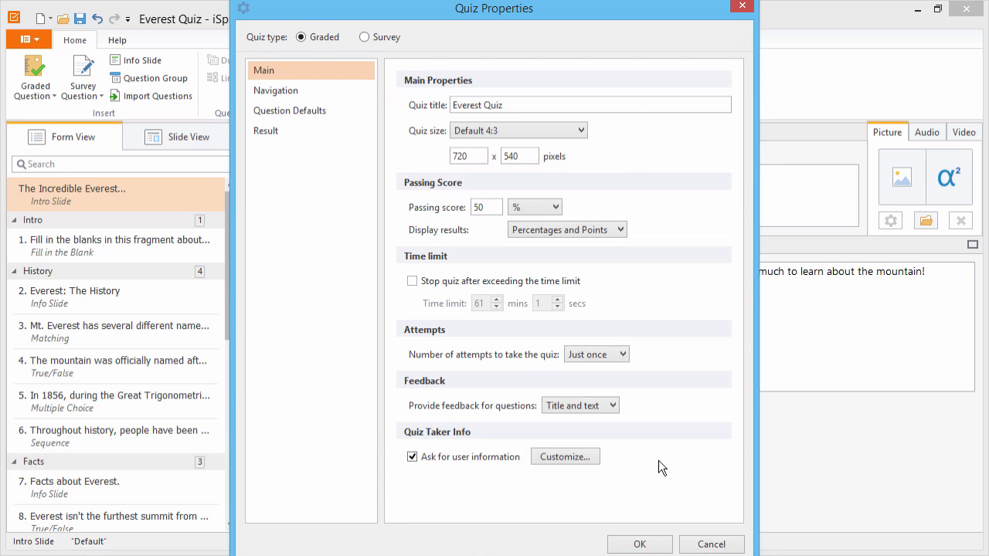
In Result settings, send results to the quiz taker's email on pass, then move to If user fails.
click(266, 129)
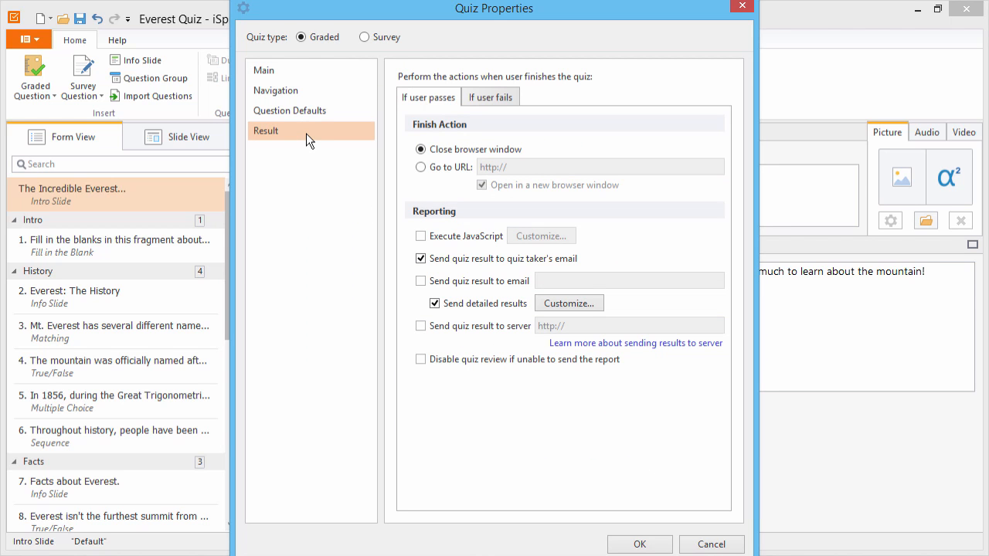
click(421, 258)
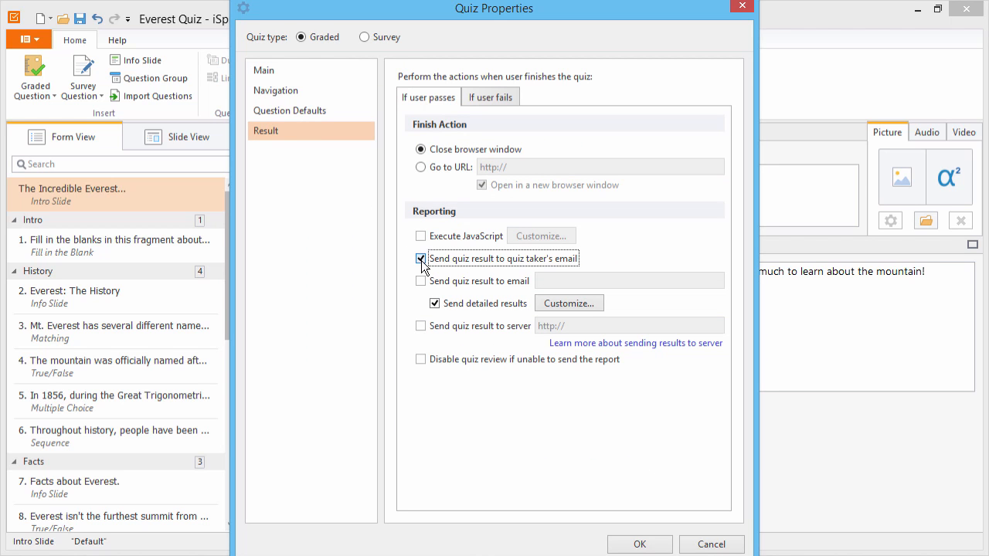
click(420, 258)
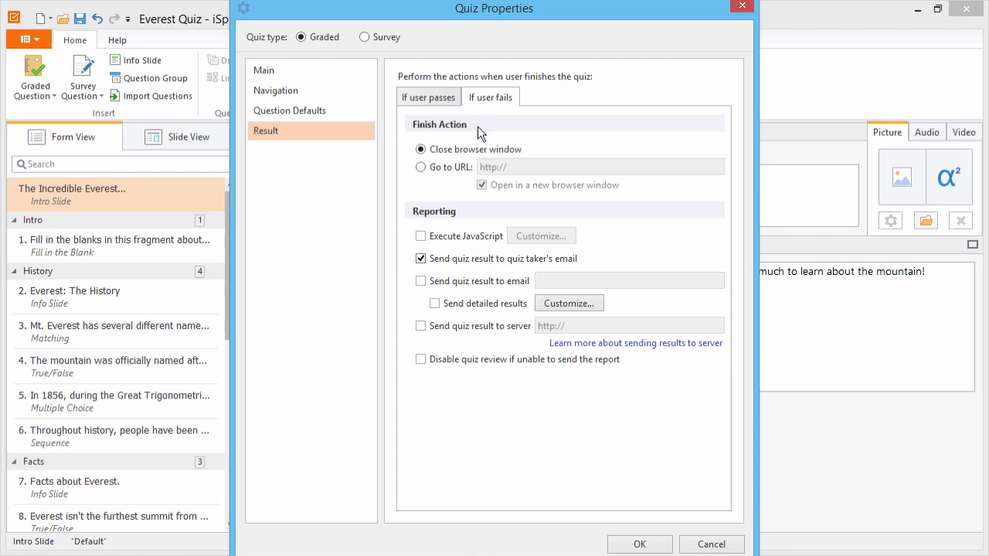
Toggle emailing results on failure, leaving it off, and confirm the Quiz Properties.
click(420, 258)
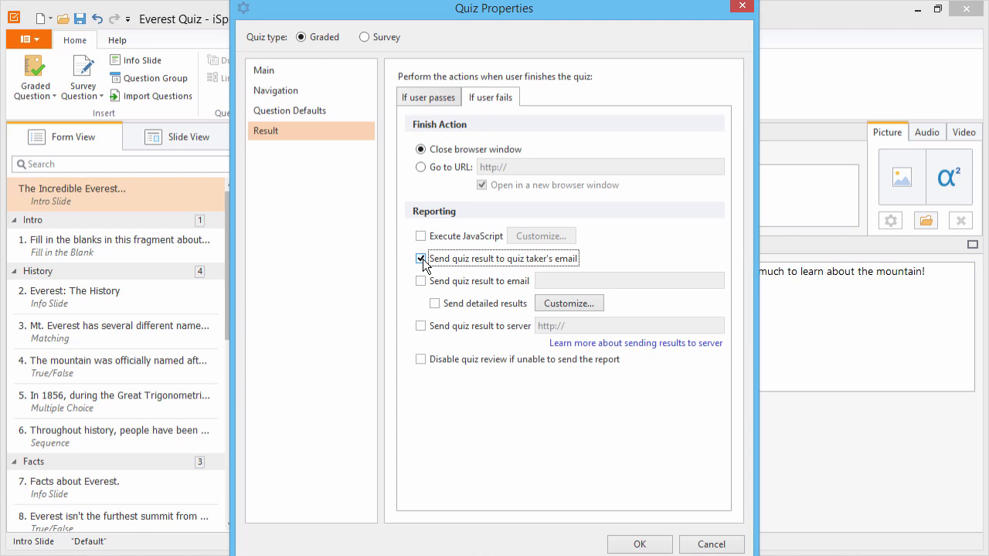
click(420, 258)
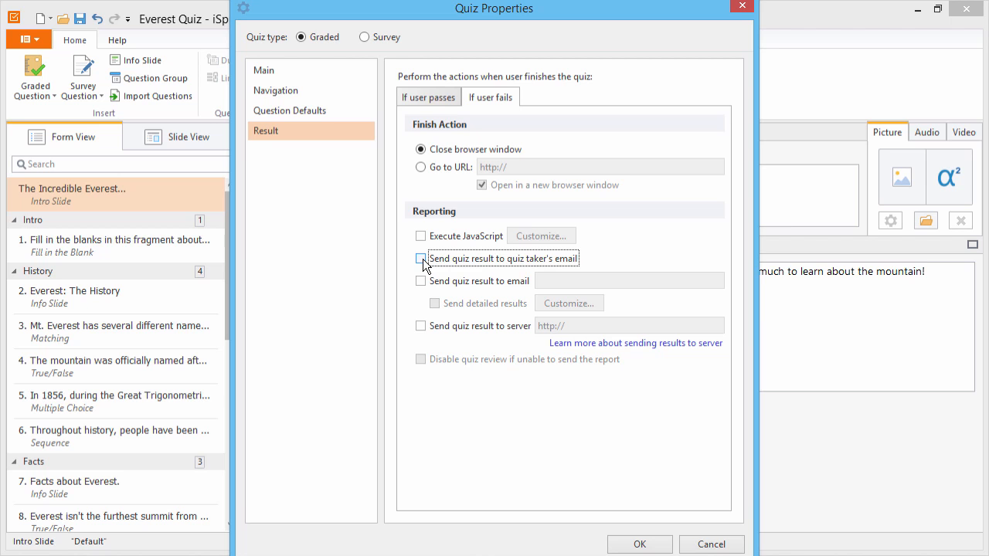
click(421, 258)
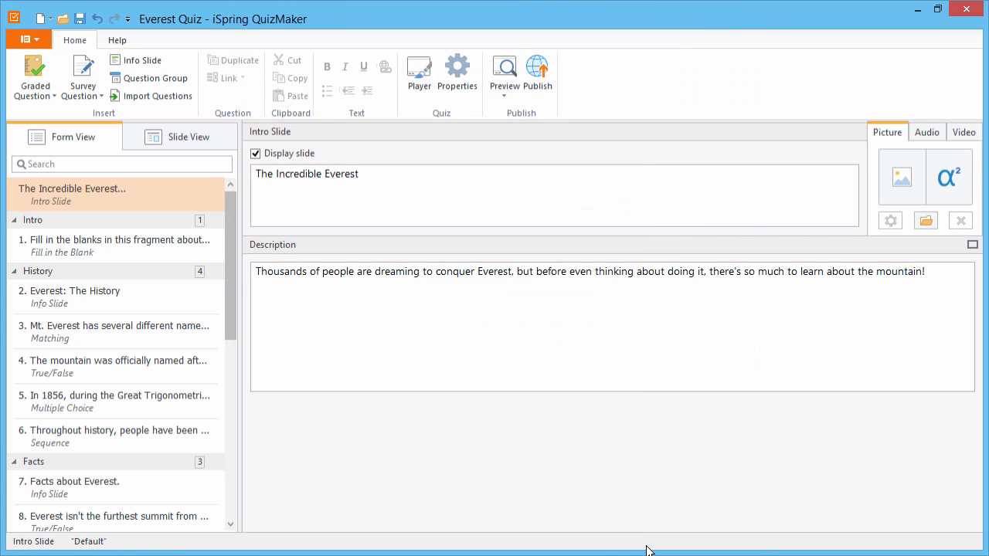
mouse_move(580, 252)
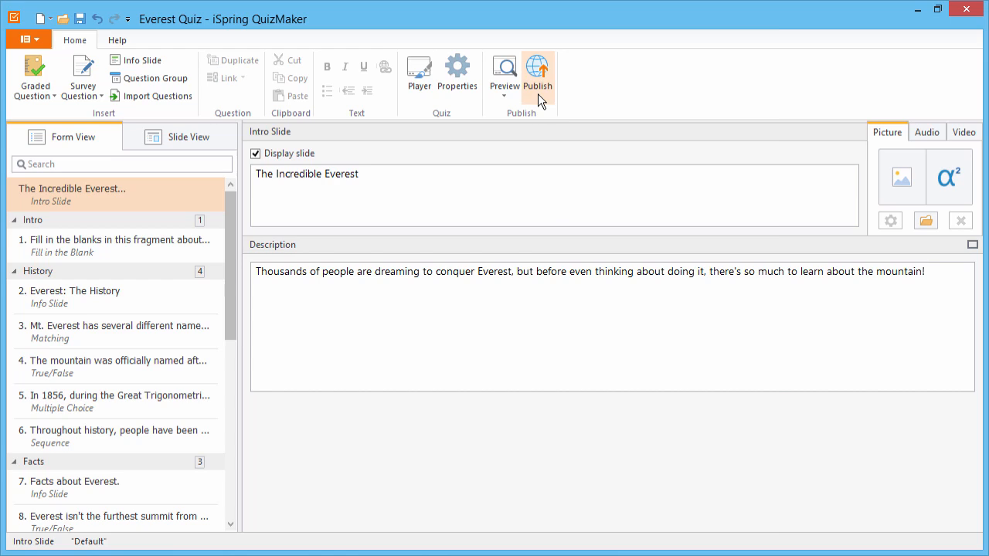
Preview the quiz with an email entered, finish at 92.86%, and view the emailed results report.
click(503, 75)
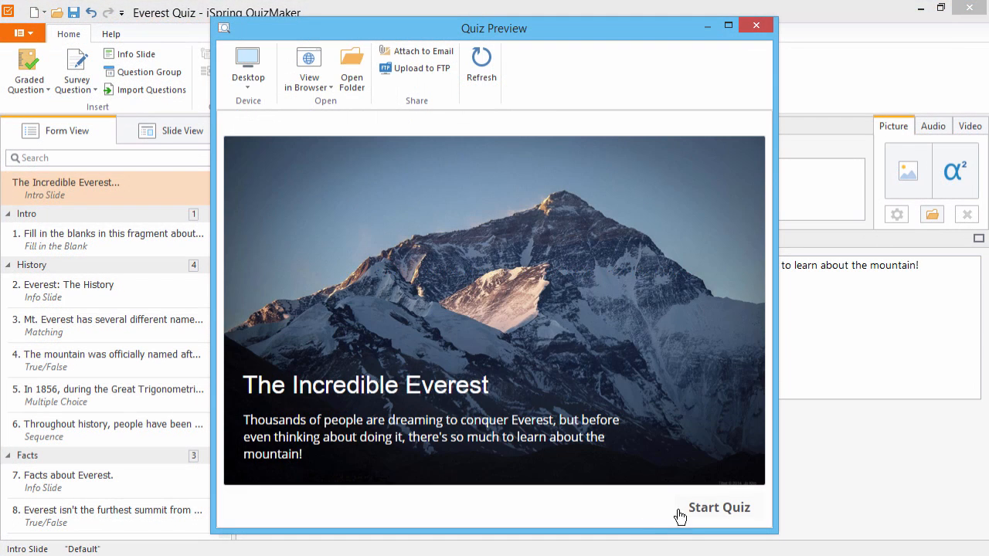
click(717, 507)
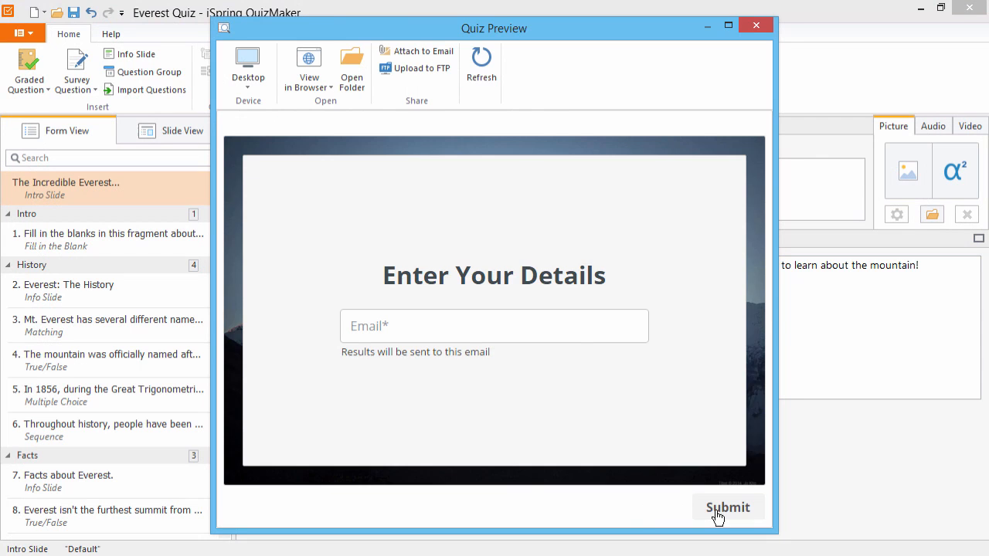
click(726, 507)
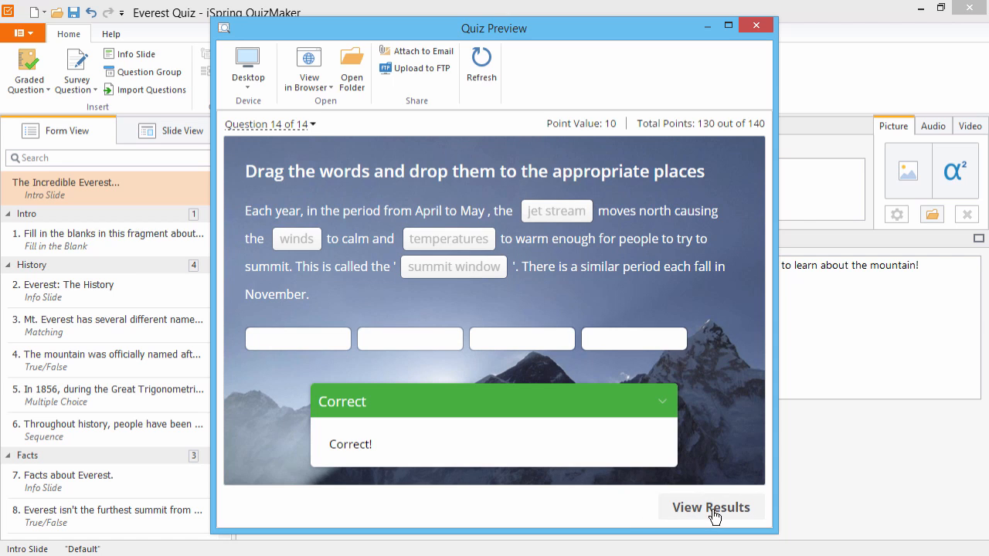
click(711, 507)
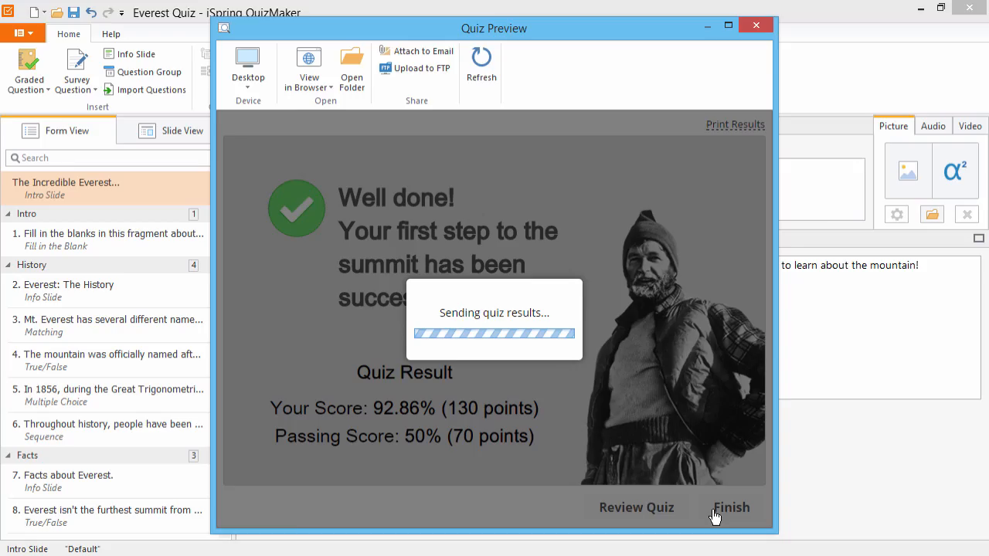
click(732, 507)
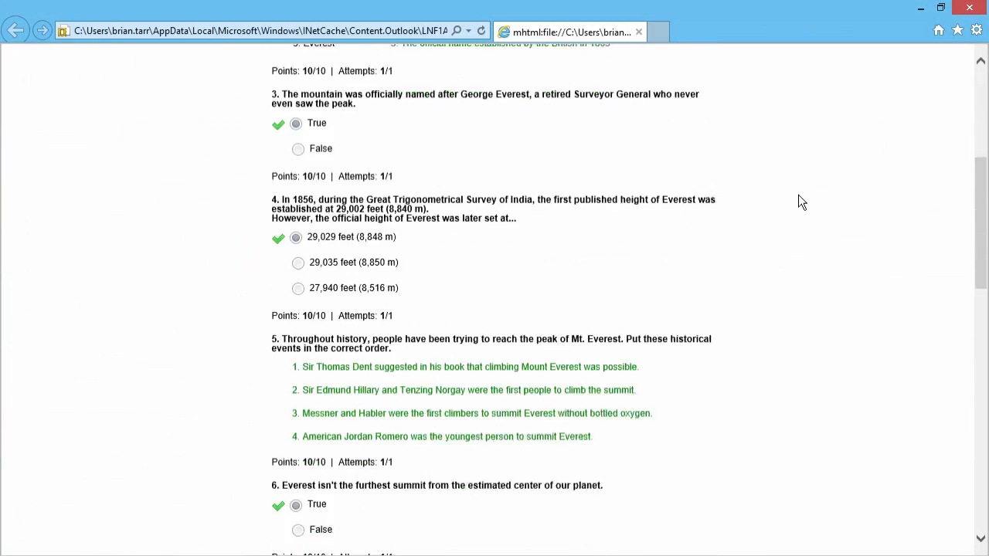
scroll(down, 3)
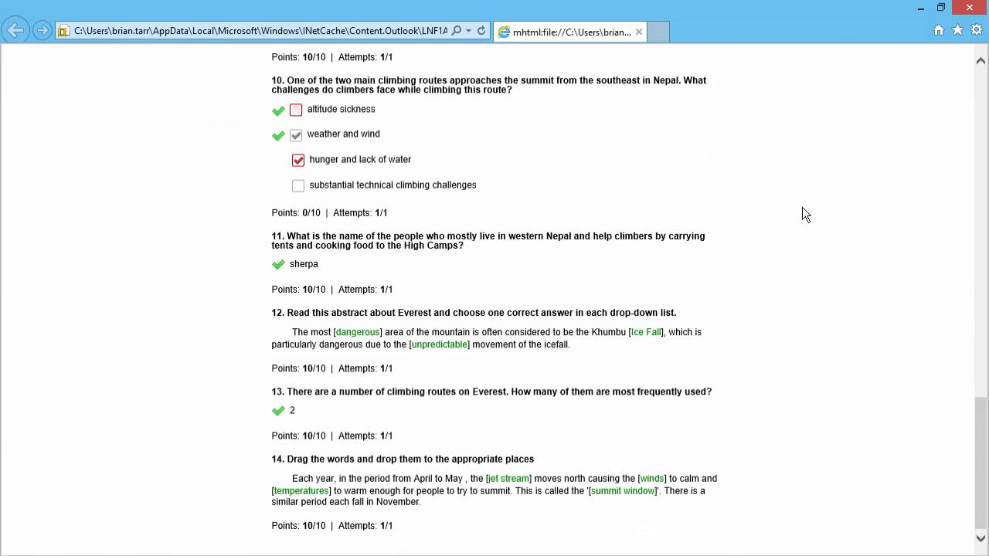